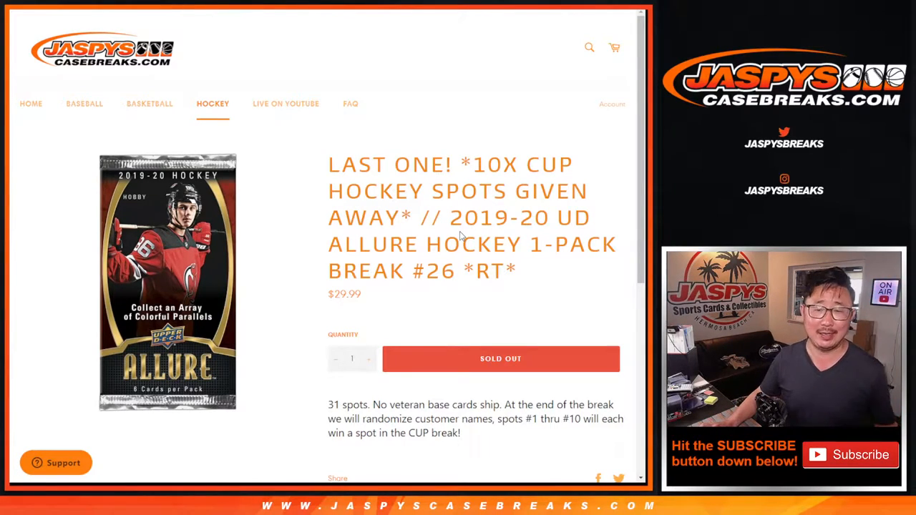
Roll the two dice and randomize the 31 customer names in RANDOM.ORG's List Randomizer
double_click(442, 271)
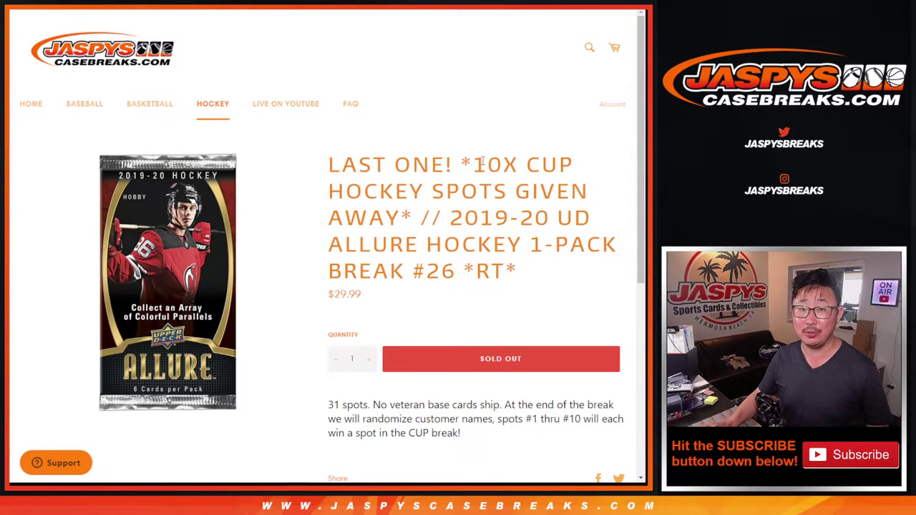
scroll("down", 3)
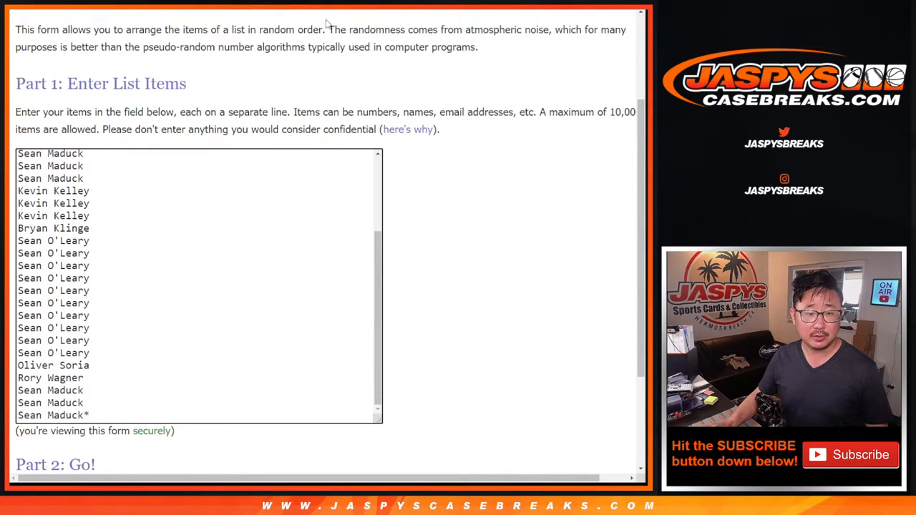
scroll("up", 3)
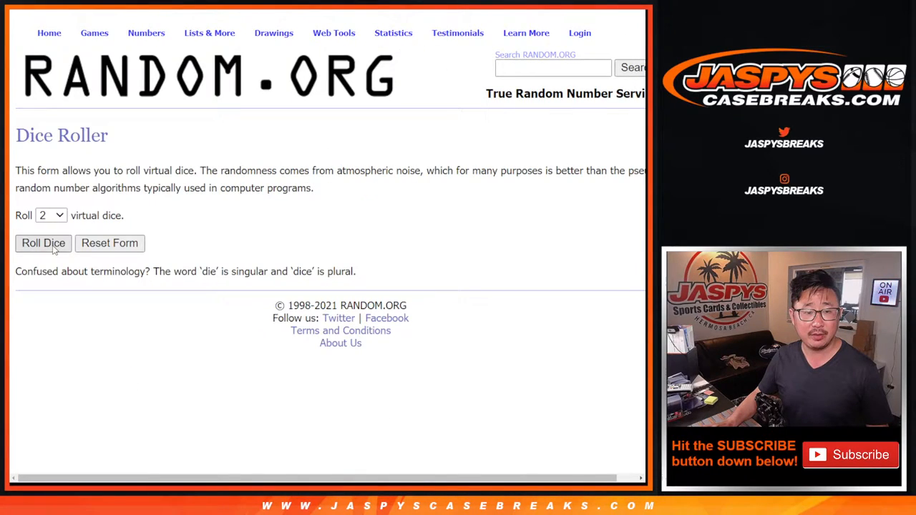
left_click(43, 243)
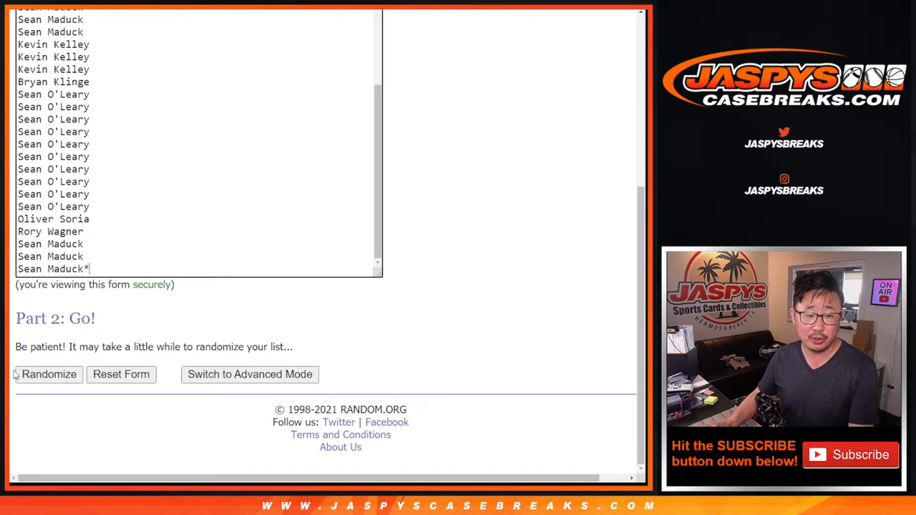
left_click(49, 374)
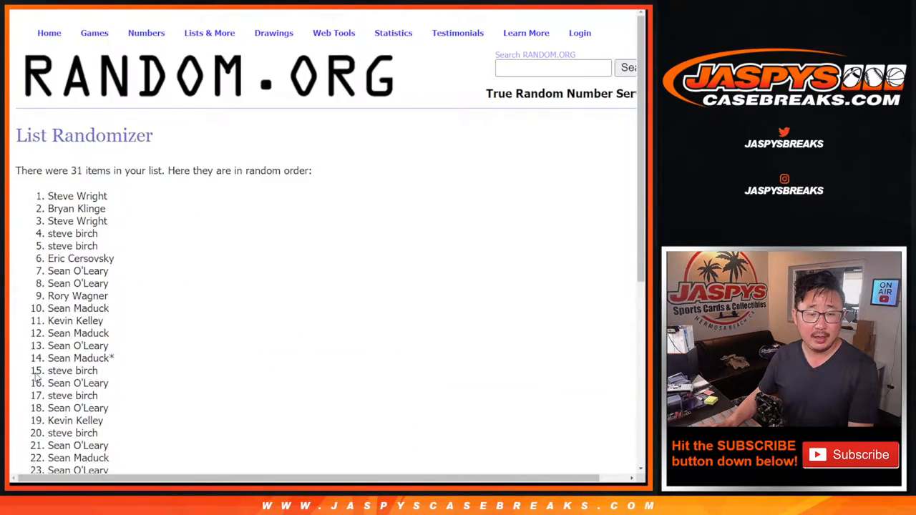
scroll("down", 3)
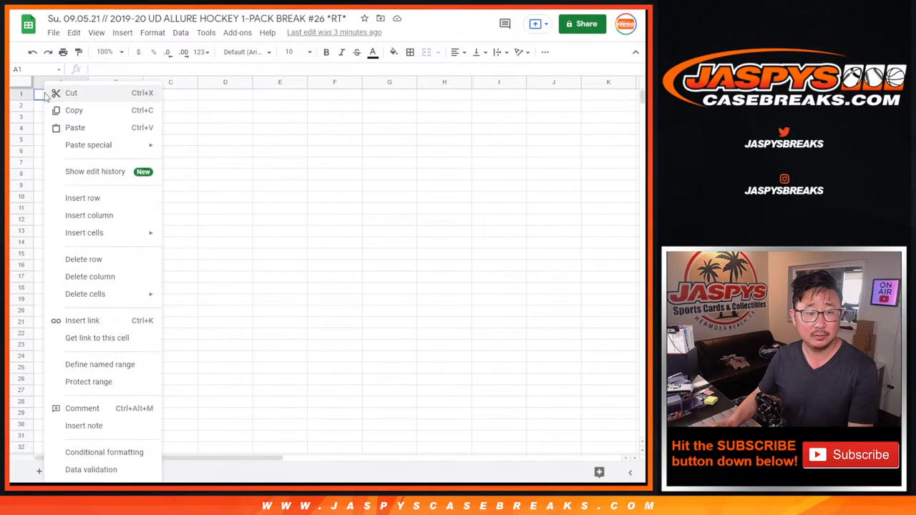
Paste the shuffled customer names into the sheet and randomize the hockey team list
left_click(75, 128)
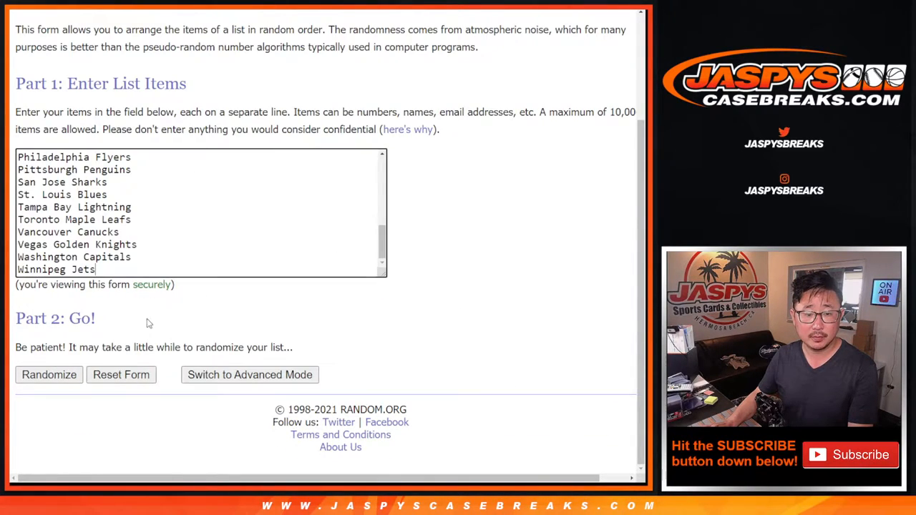
left_click(49, 374)
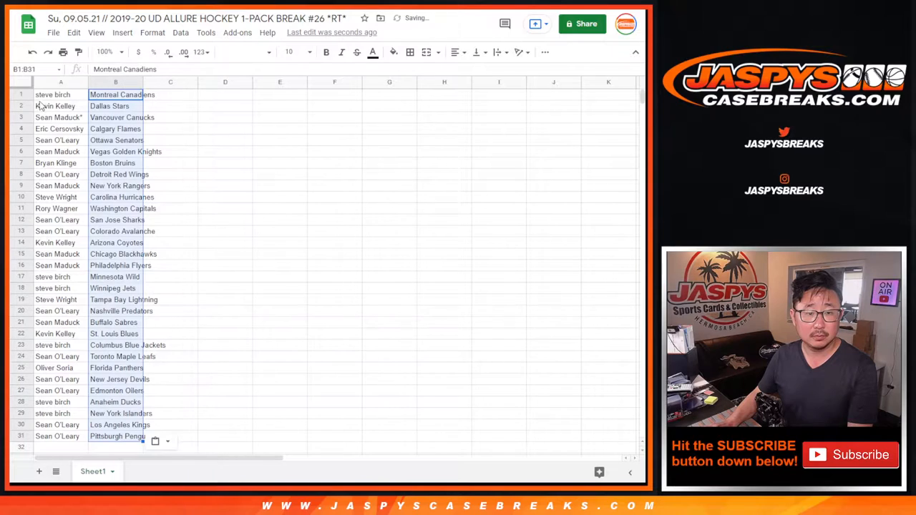
Set the sheet font to Quicksand, zoom to 150%, and widen column A
left_click(243, 52)
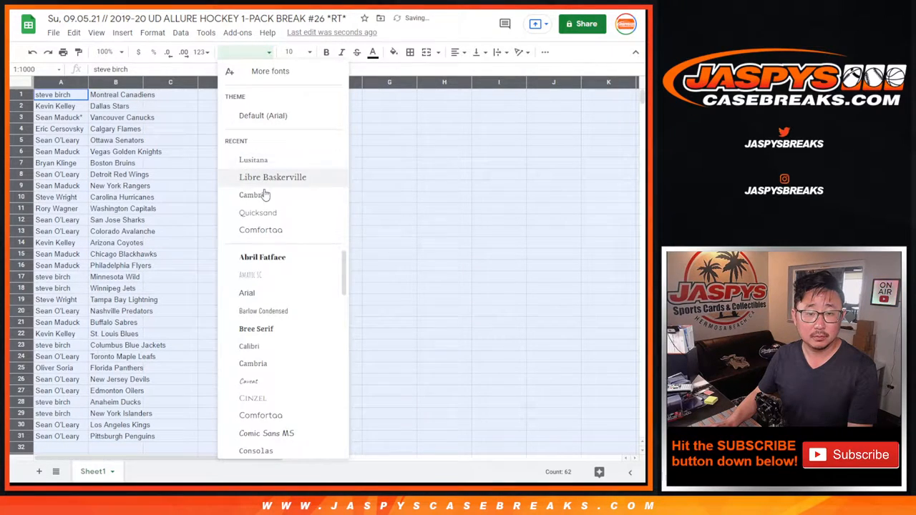
left_click(257, 213)
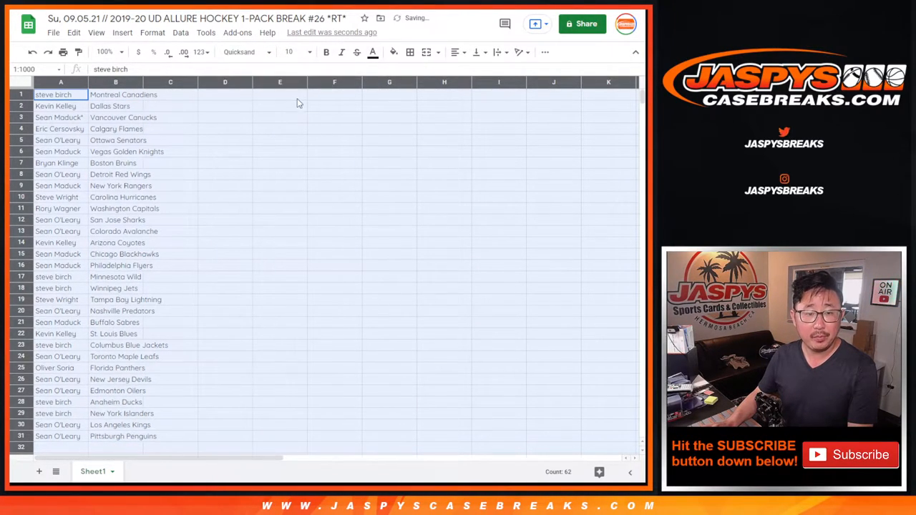
left_click(104, 51)
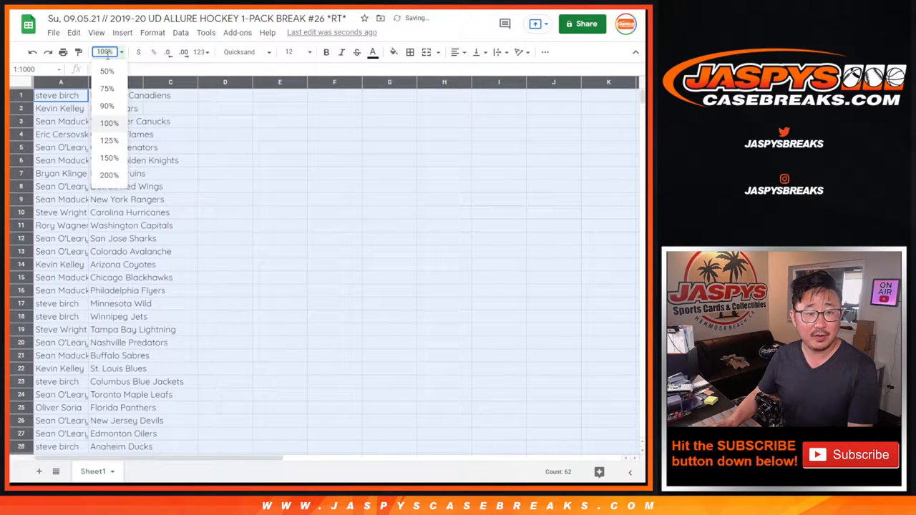
left_click(109, 157)
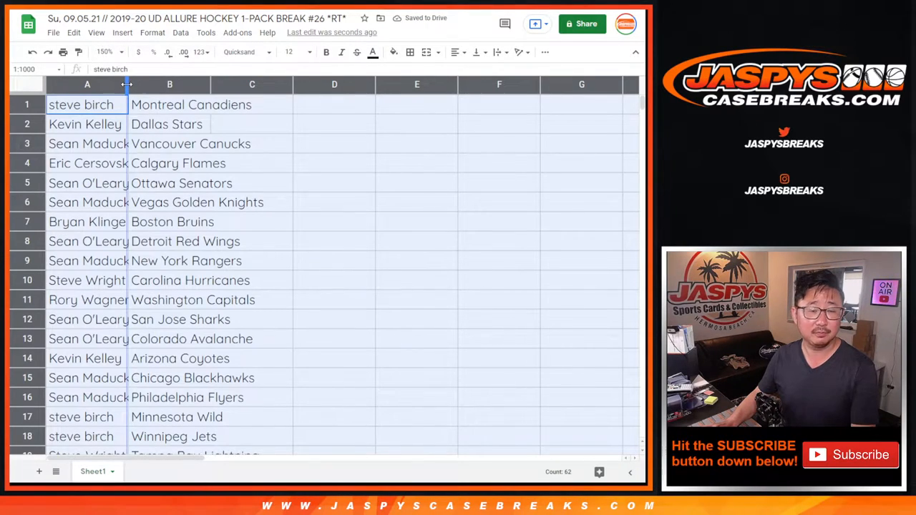
left_click_drag(127, 85, 142, 84)
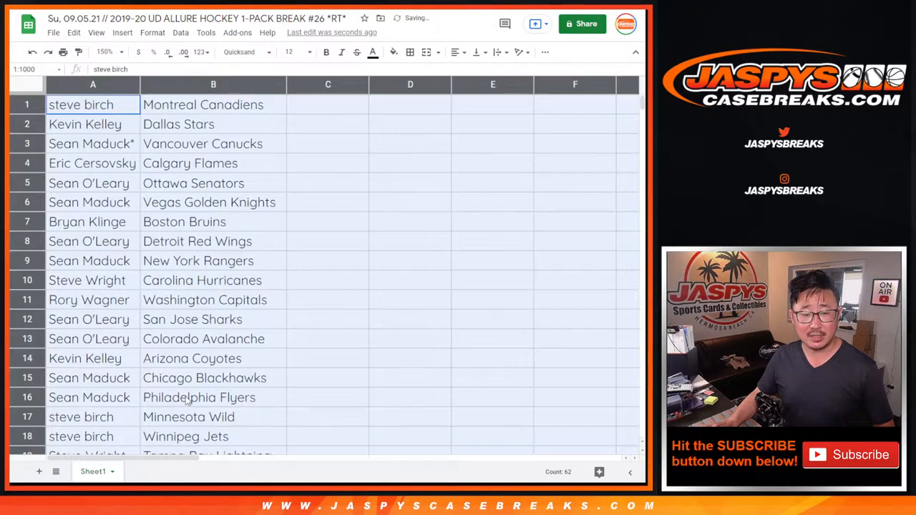
Select all 31 name–team pairs and open the Data sorting options
left_click_drag(81, 105, 212, 397)
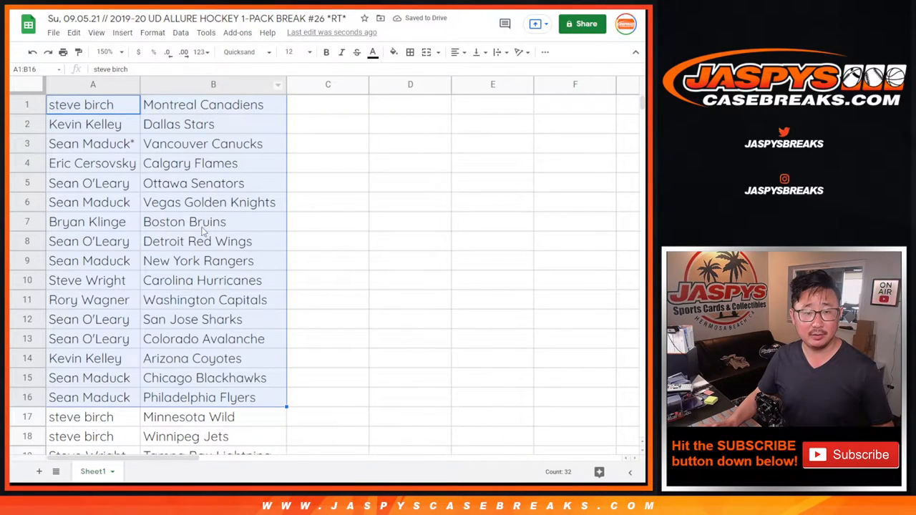
scroll("down", 3)
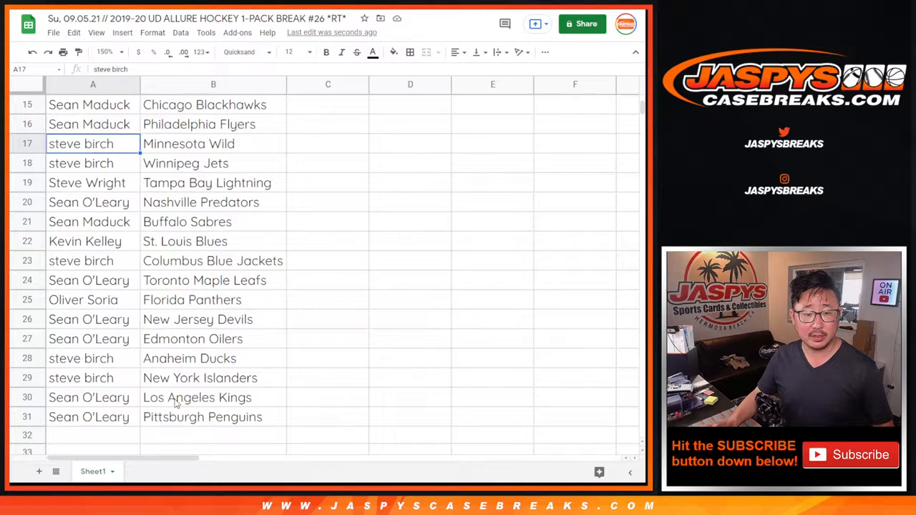
left_click_drag(81, 143, 203, 417)
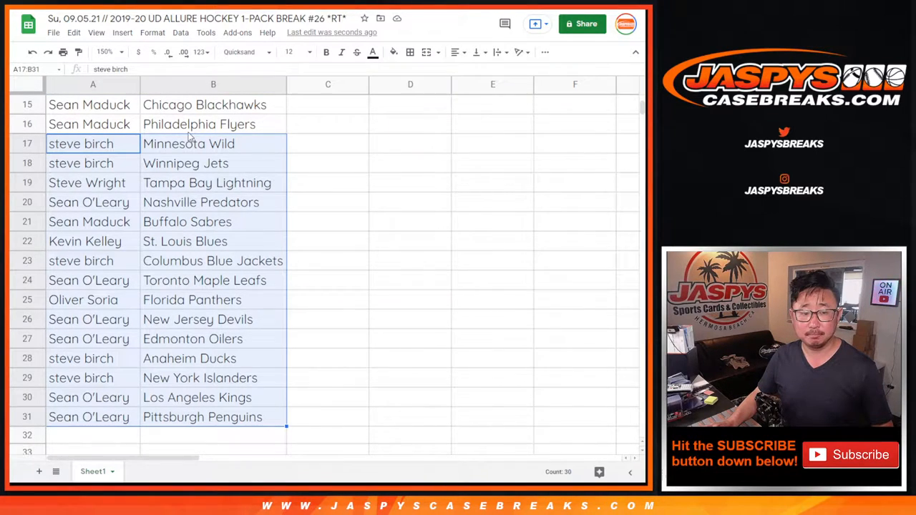
scroll("up", 3)
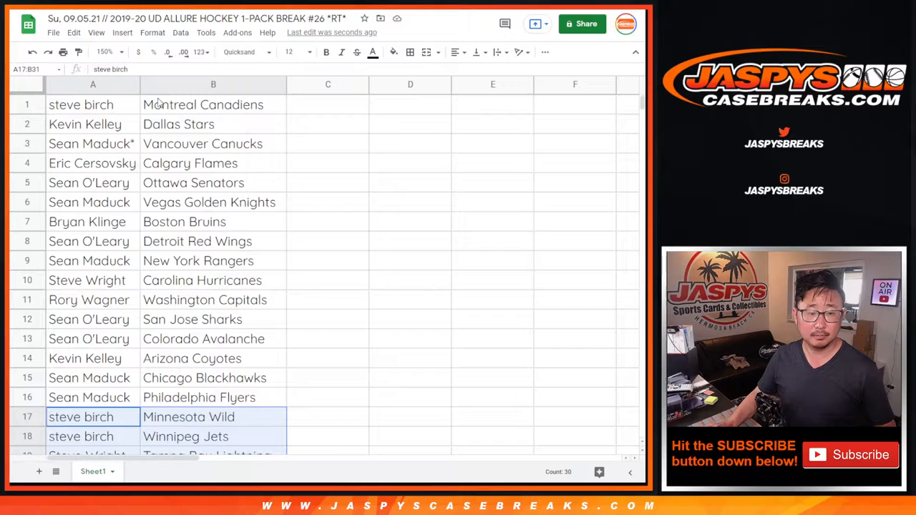
left_click(106, 51)
type("88")
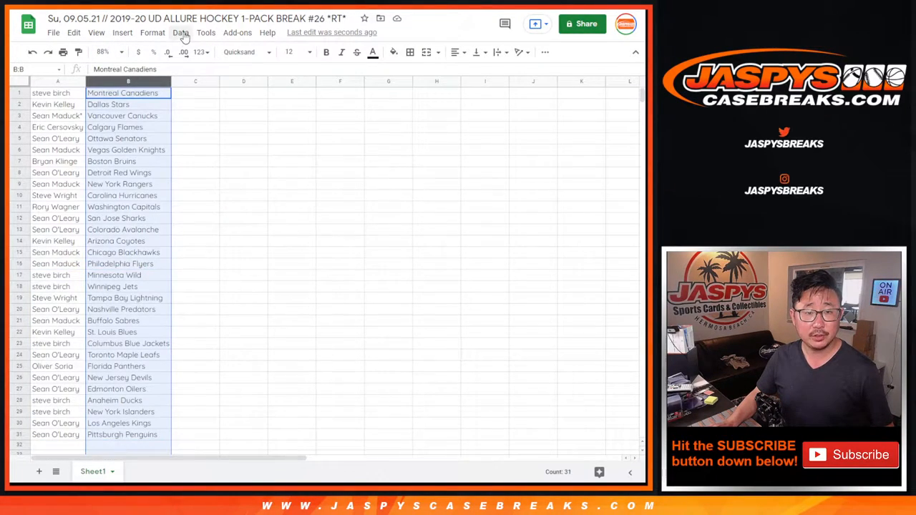
left_click(180, 32)
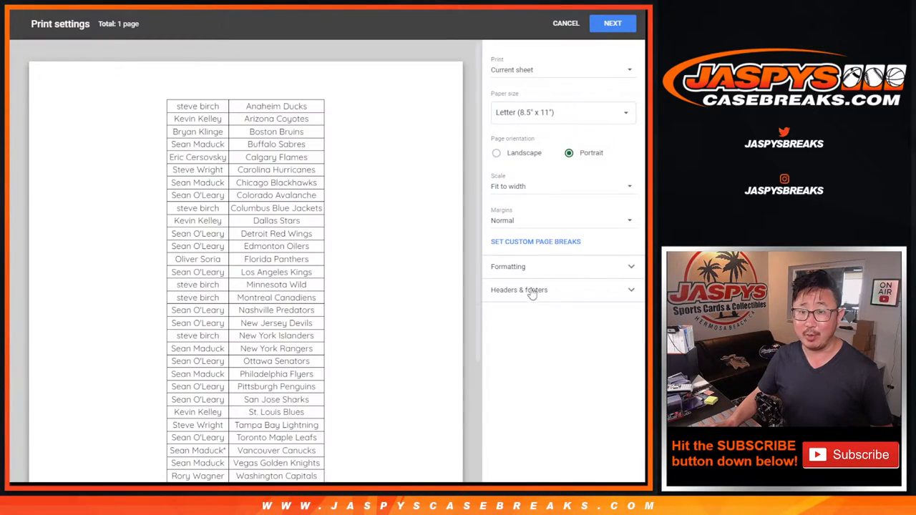
Send the team-sorted customer list to the printer
left_click(612, 23)
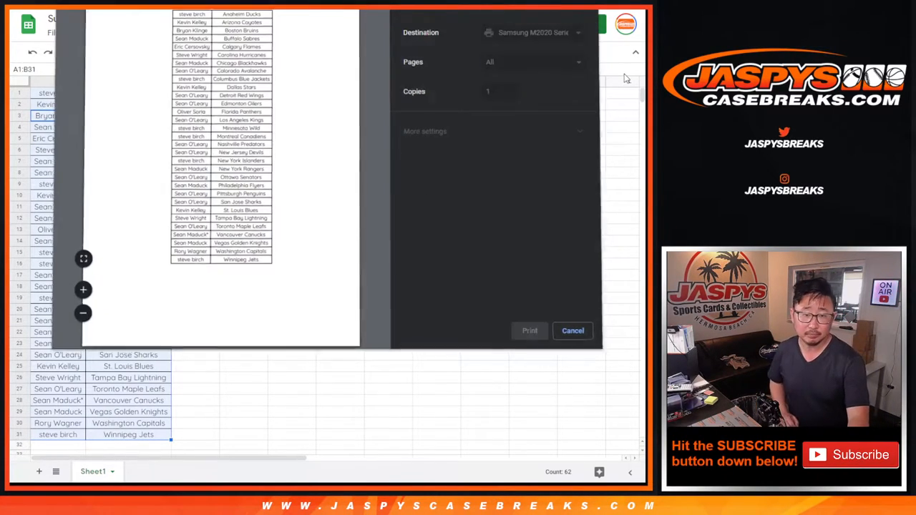
left_click(573, 331)
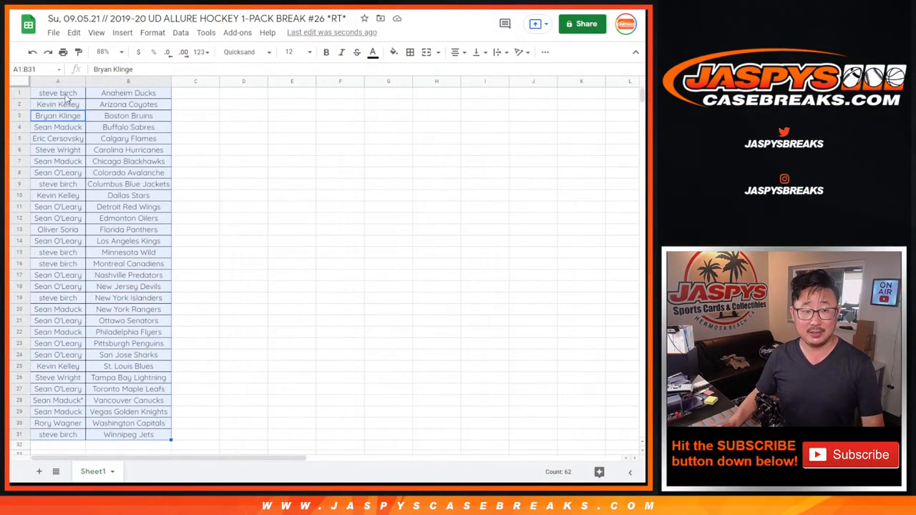
Switch to RANDOM.ORG and open the List Randomizer holding the customer names
left_click(57, 81)
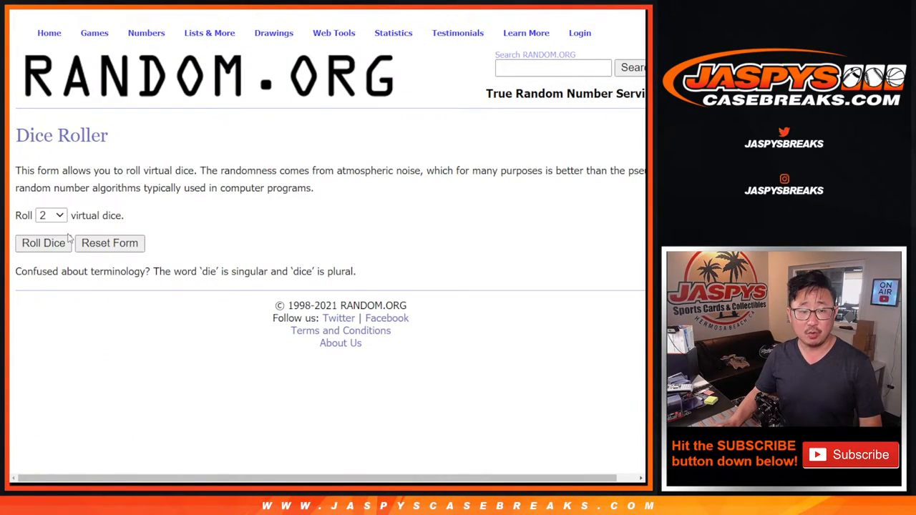
left_click(43, 243)
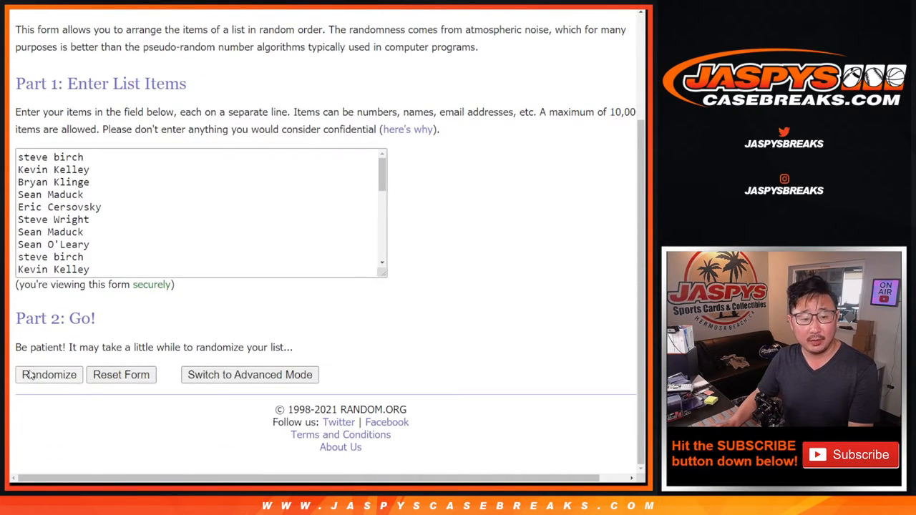
Shuffle the 31 customer names into a new random order
left_click(48, 374)
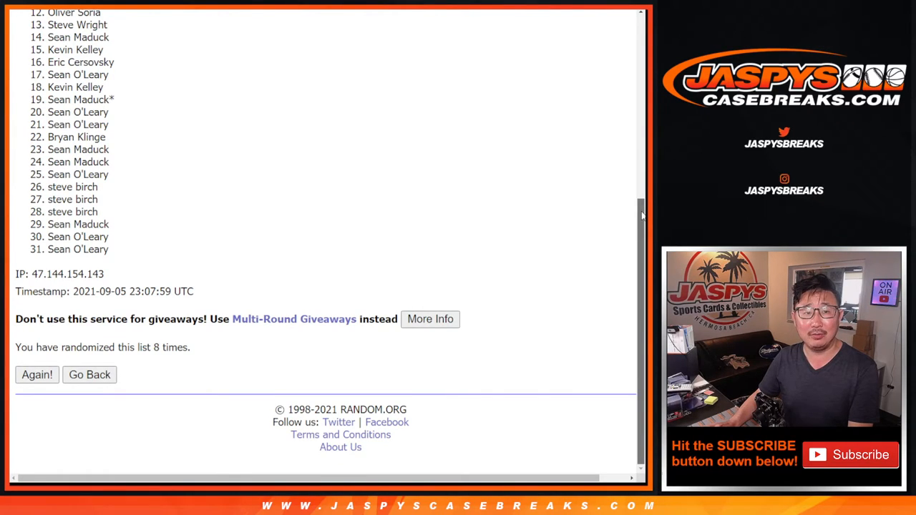
scroll("up", 3)
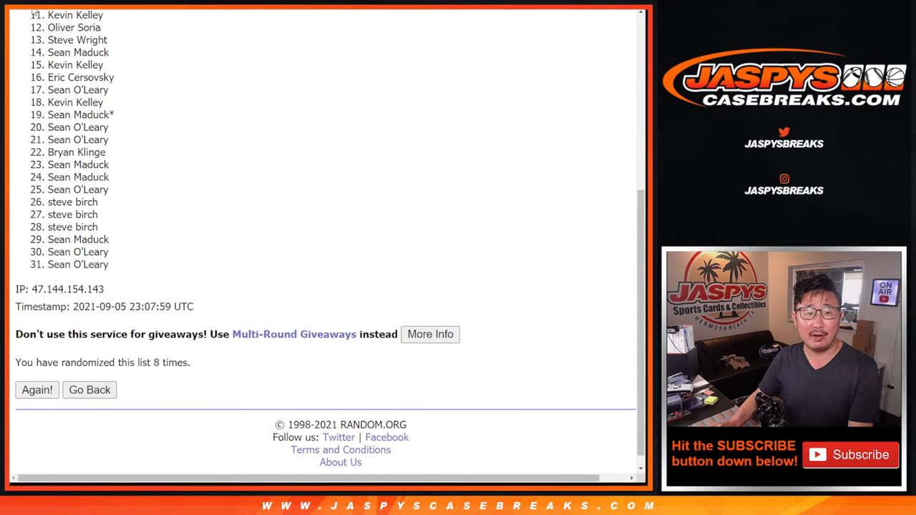
mouse_move(255, 273)
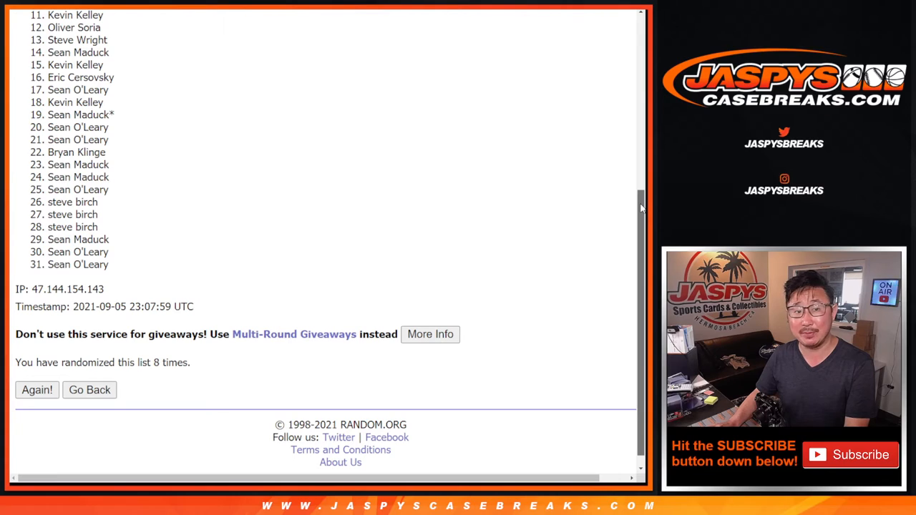
scroll("up", 3)
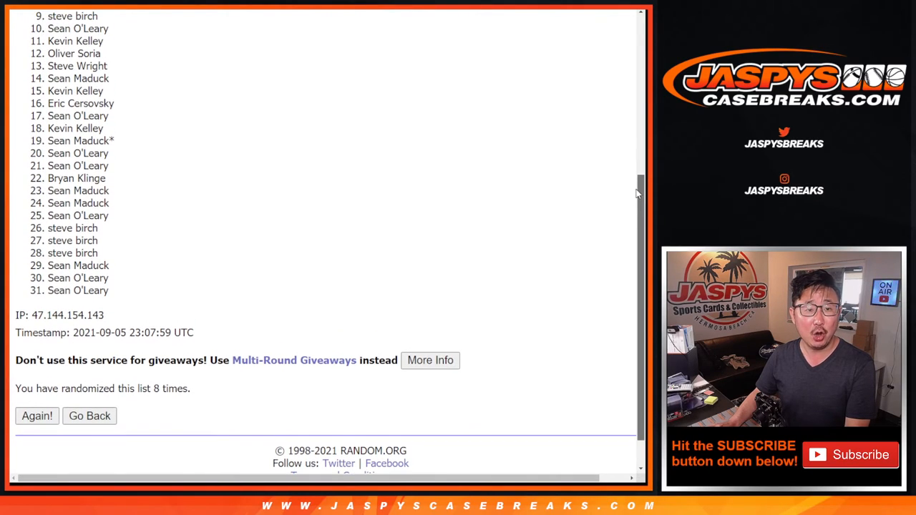
scroll("up", 3)
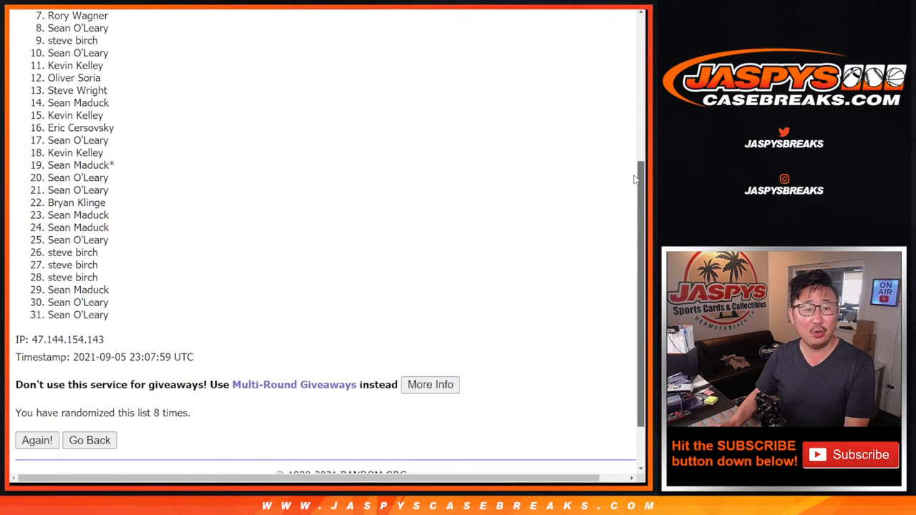
scroll("up", 3)
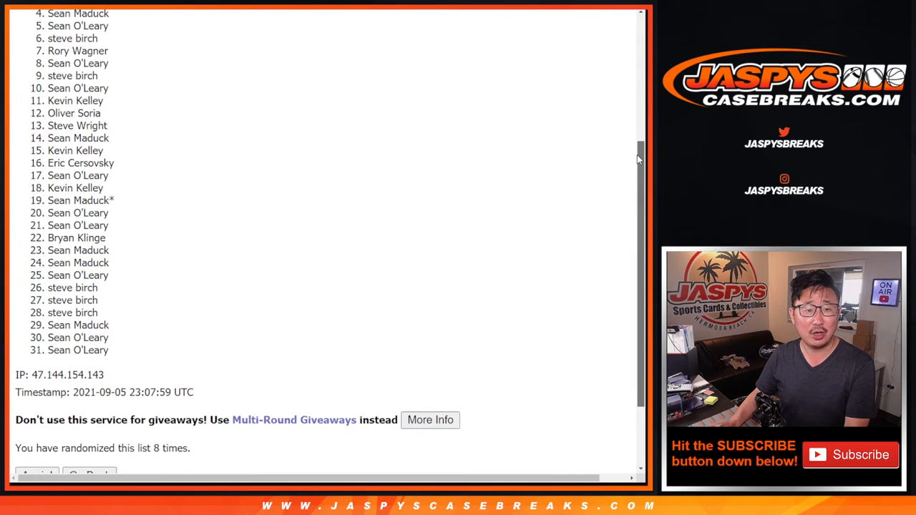
scroll("up", 3)
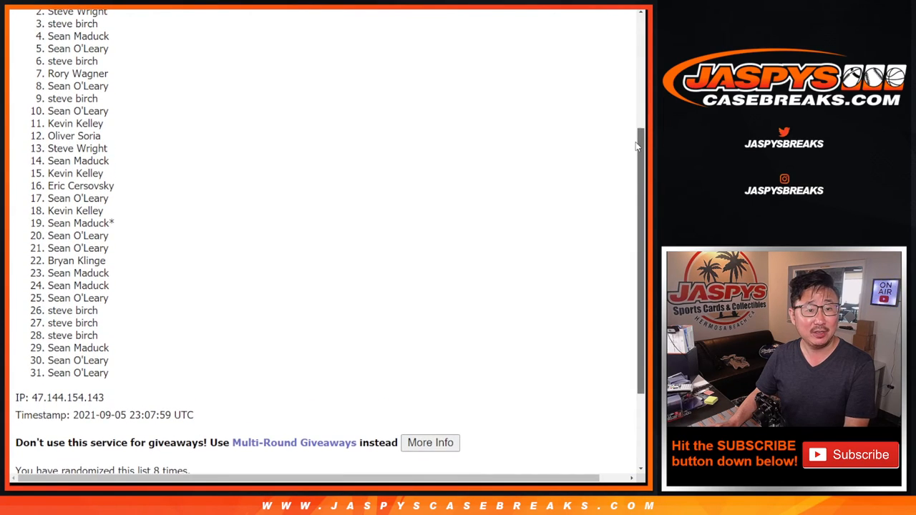
scroll("up", 3)
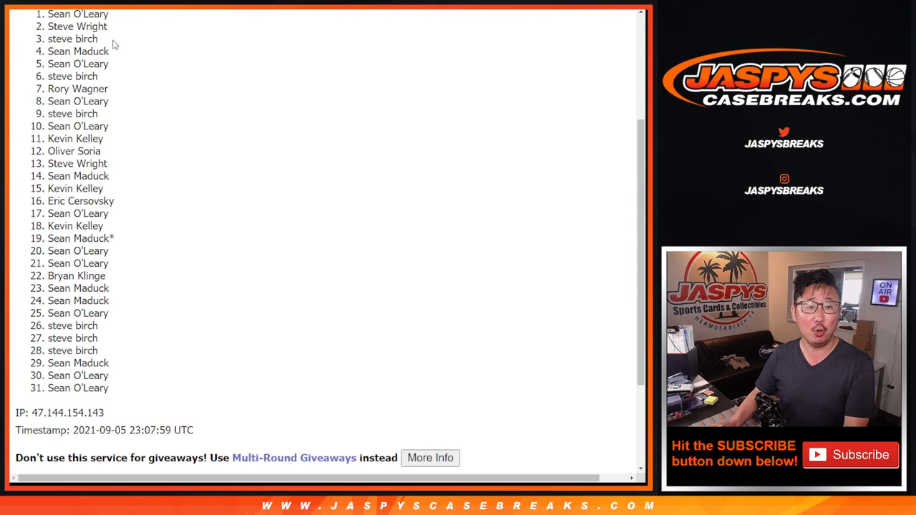
left_click_drag(46, 13, 107, 89)
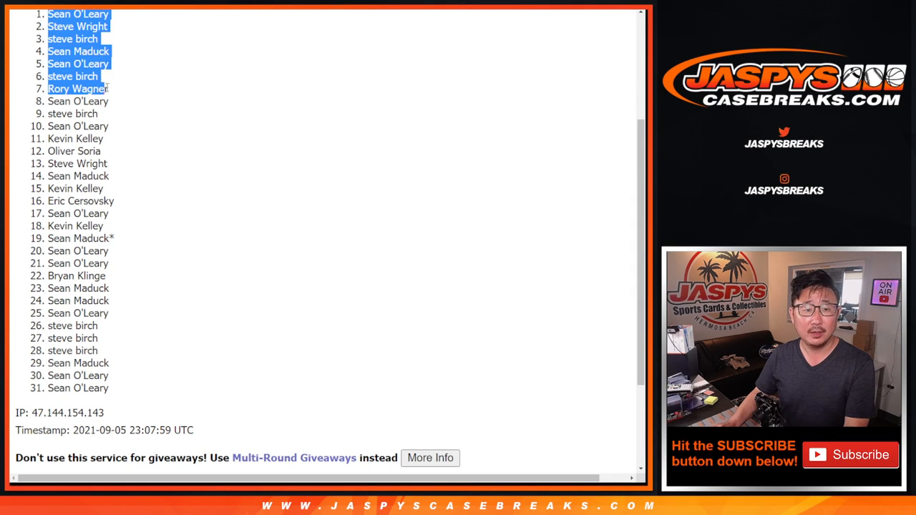
scroll("up", 3)
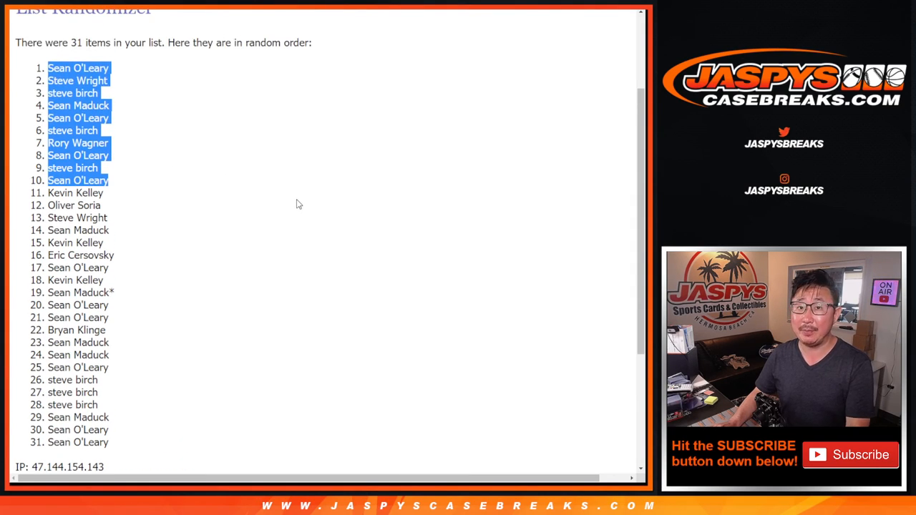
scroll("down", 3)
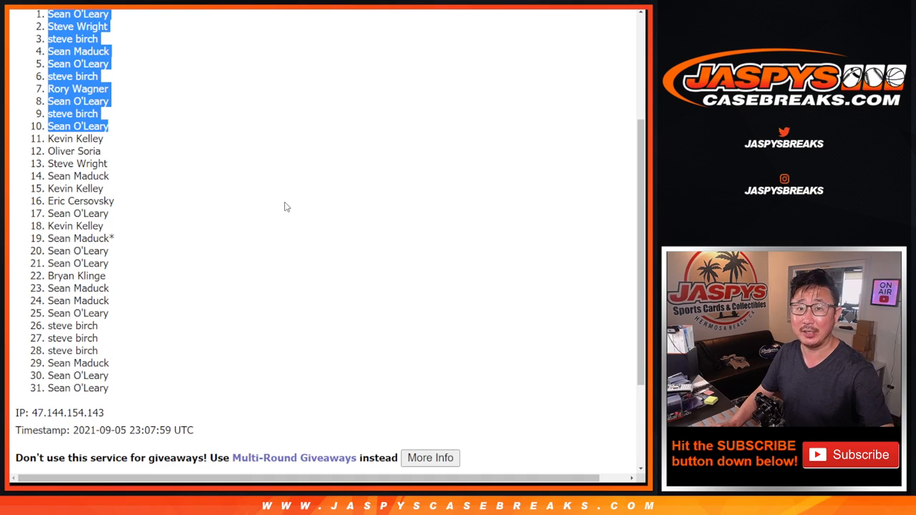